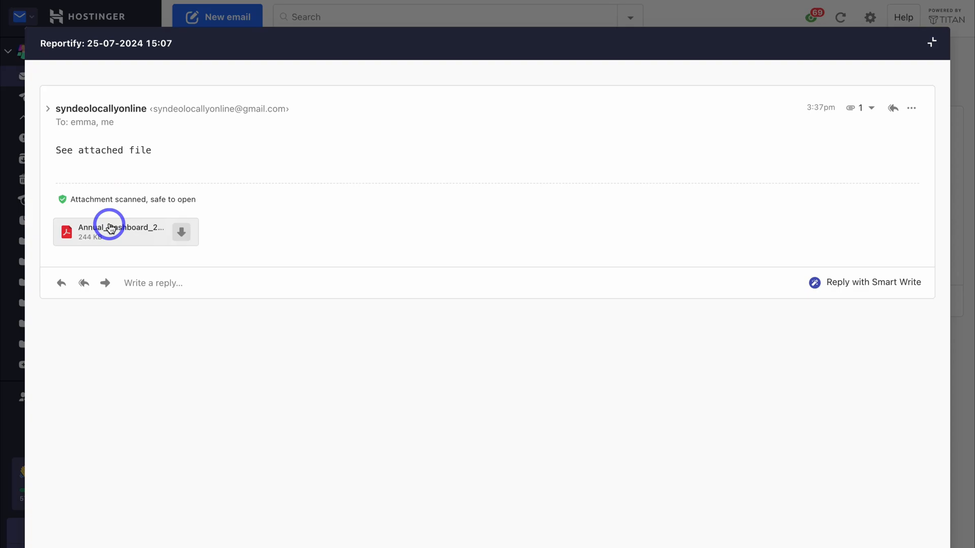
# Preview the attached Annual_Dashboard PDF and scroll through its report pages
pyautogui.click(118, 228)
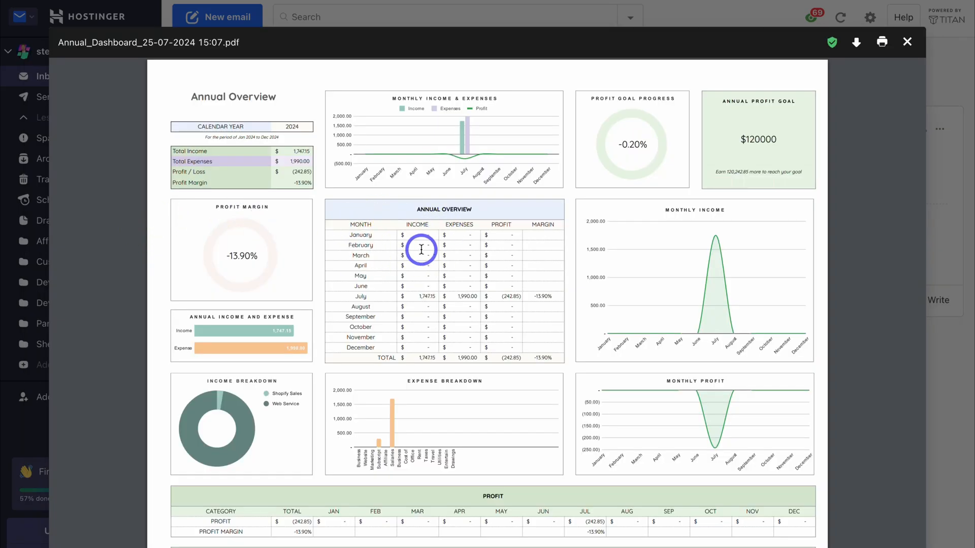
pyautogui.scroll(-3)
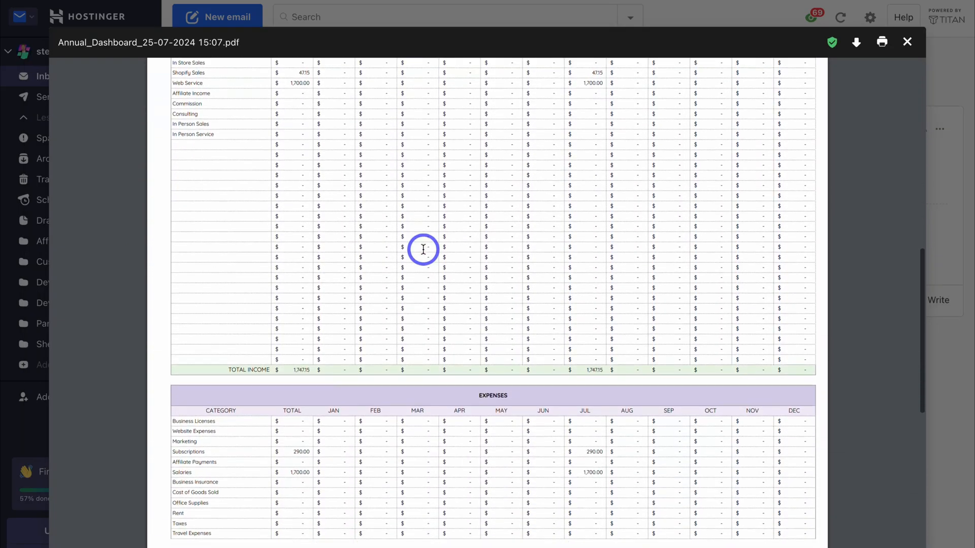
pyautogui.scroll(3)
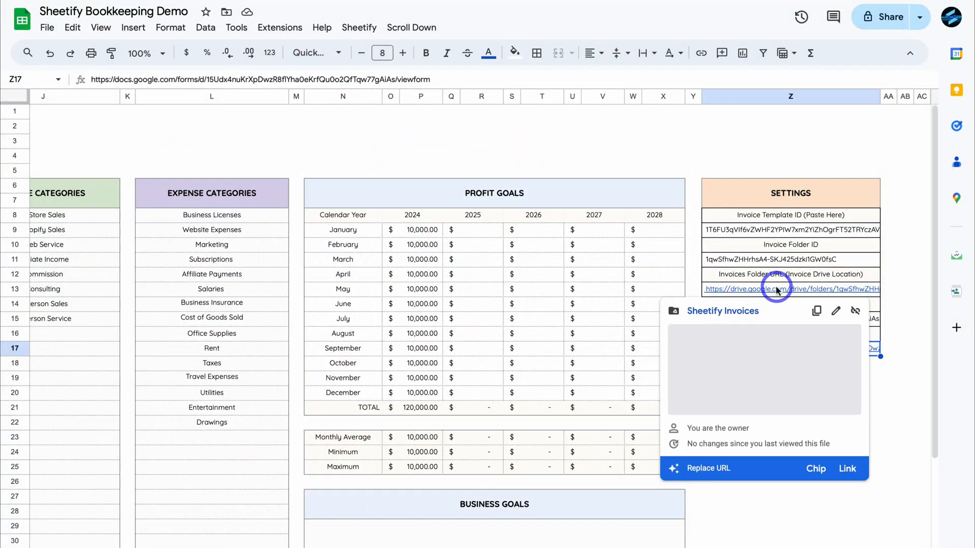
# Follow the Sheetify Invoices folder link and open the generated invoice document inside it
pyautogui.click(790, 288)
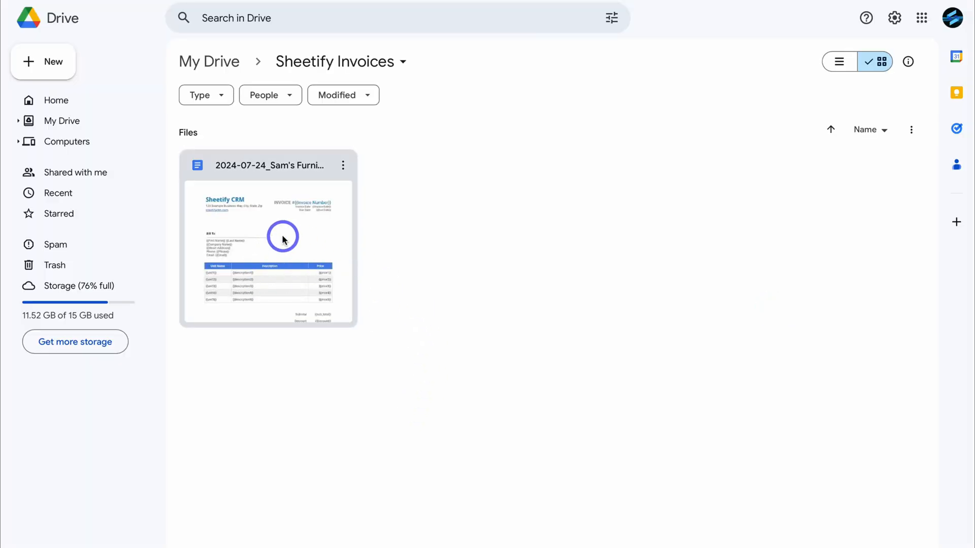
pyautogui.doubleClick(267, 240)
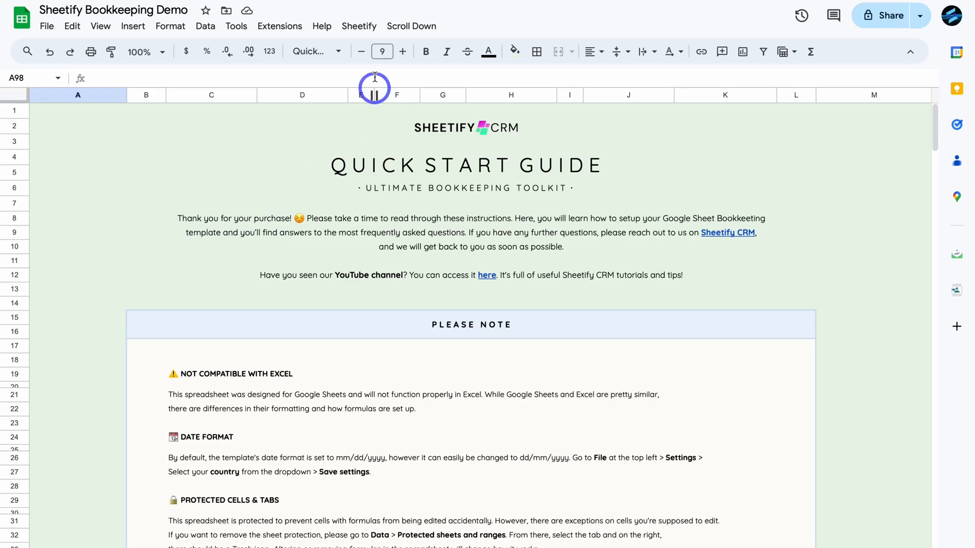
# Show the Sheetify add-on menu with its bookkeeping setup options
pyautogui.click(358, 27)
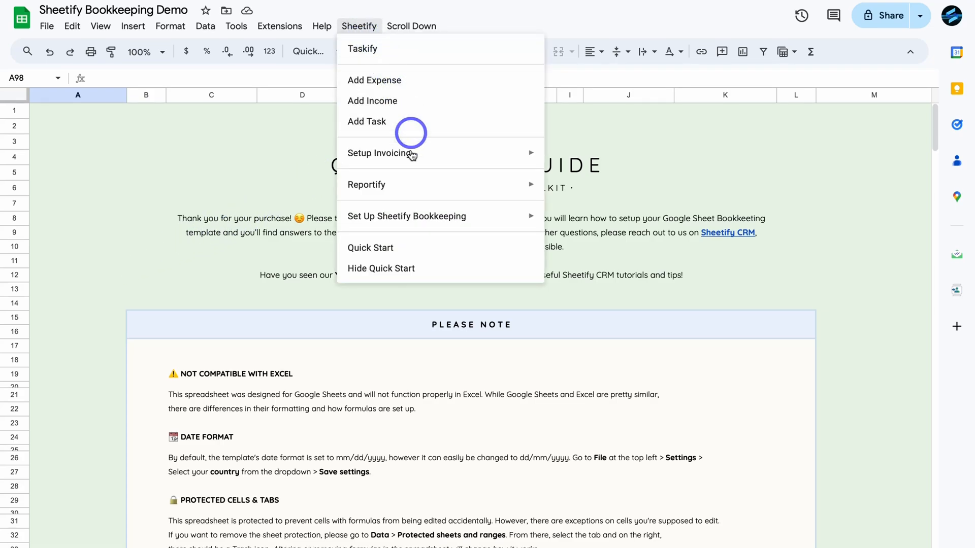
pyautogui.moveTo(407, 215)
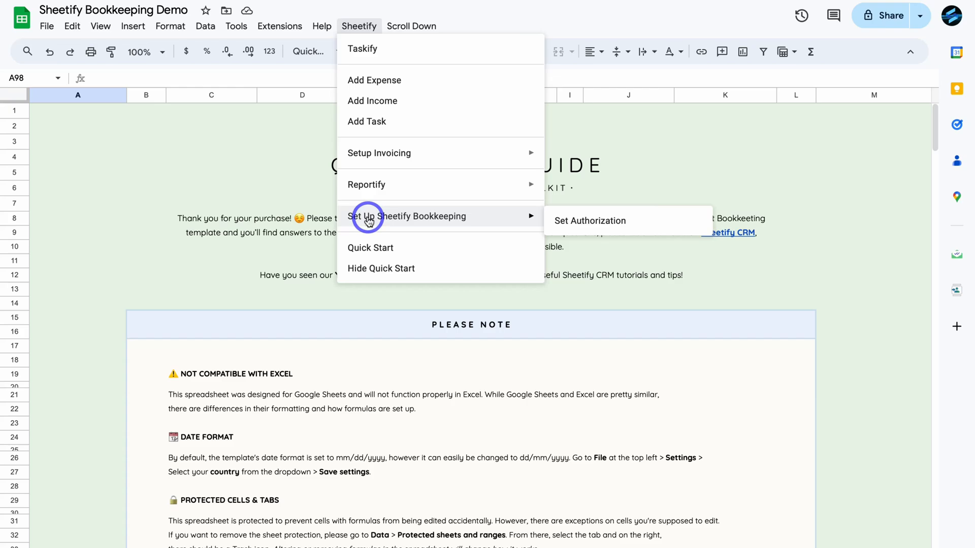
pyautogui.moveTo(490, 221)
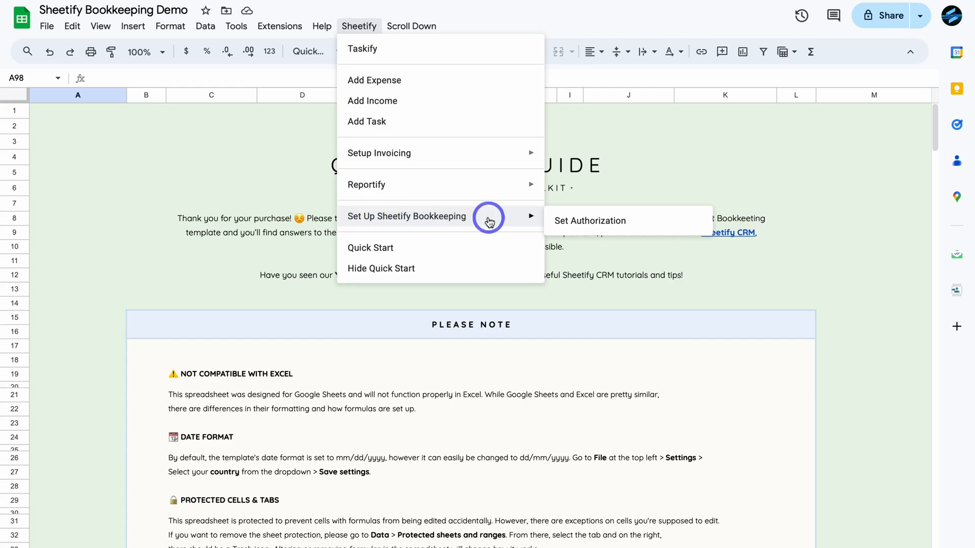
pyautogui.moveTo(589, 222)
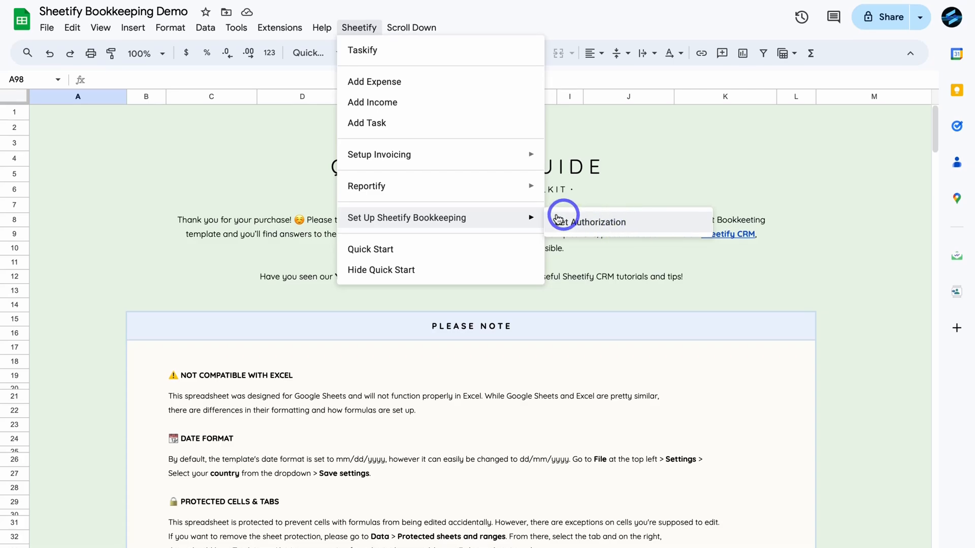
pyautogui.moveTo(379, 154)
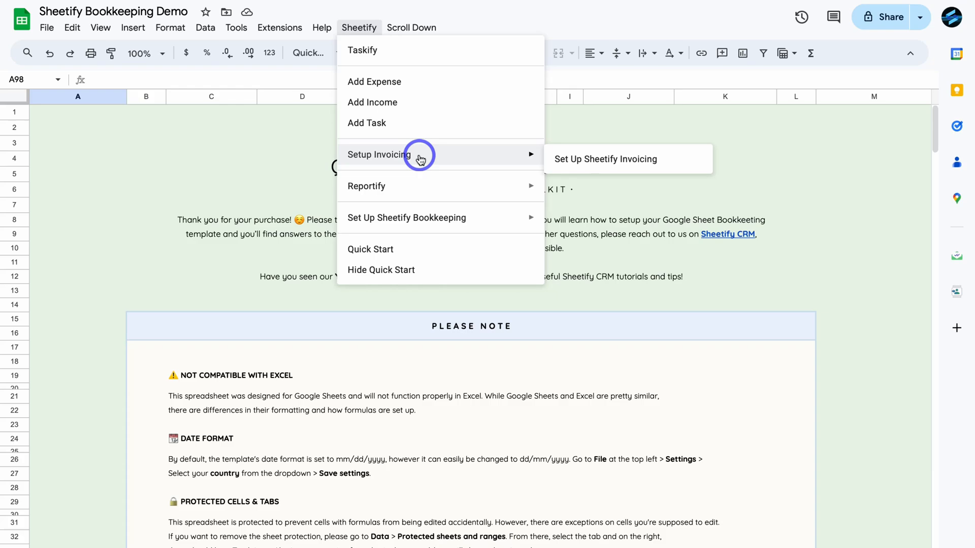
# Run Set Up Sheetify Invoicing so Settings gains invoice folder and form entries
pyautogui.click(604, 159)
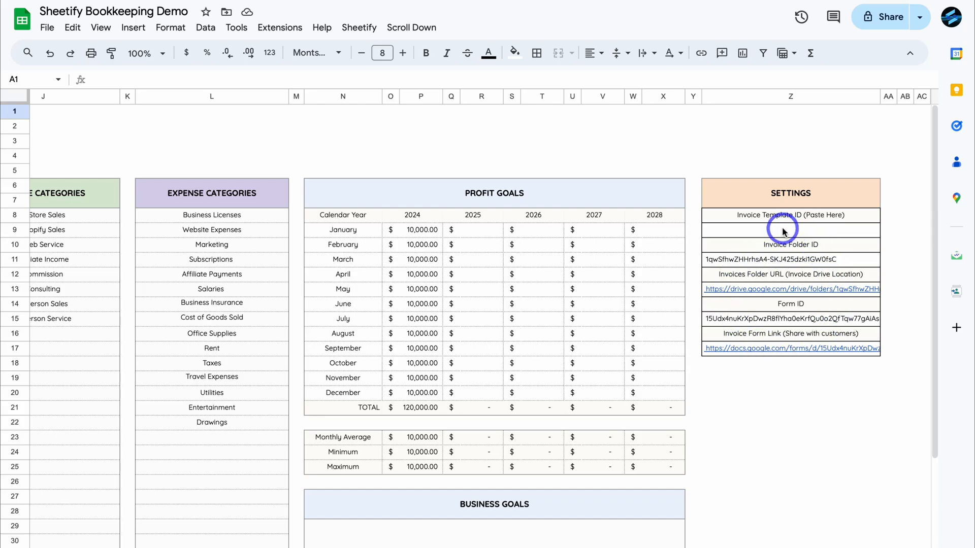
pyautogui.moveTo(762, 230)
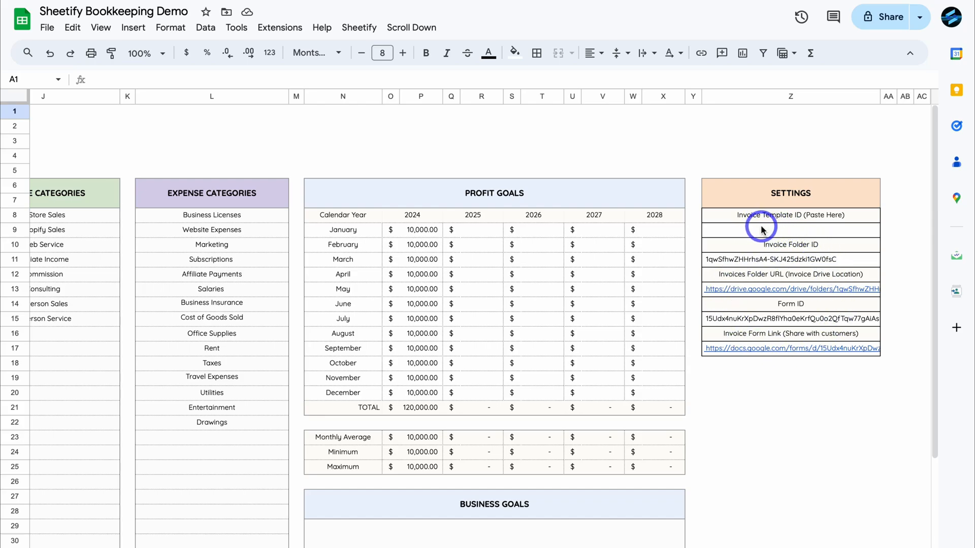
pyautogui.moveTo(802, 231)
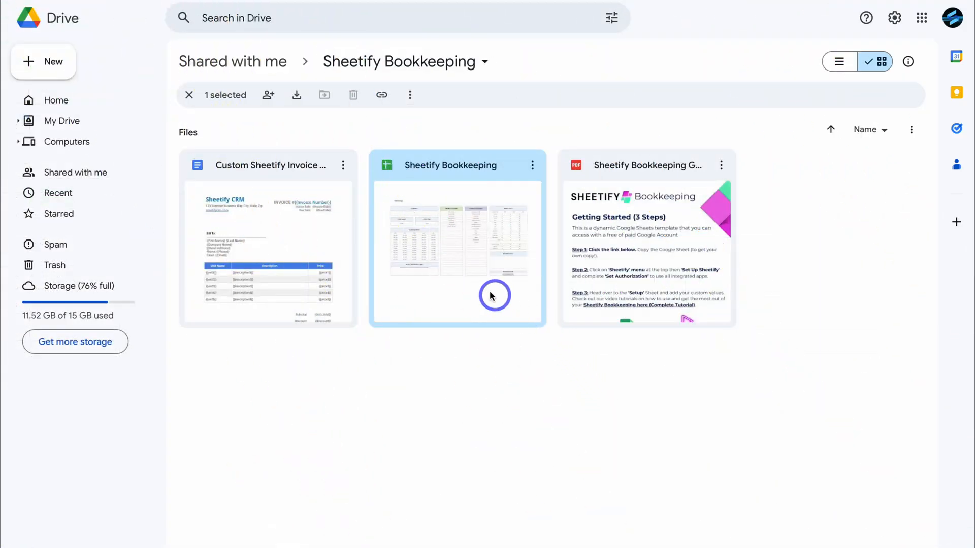
pyautogui.moveTo(242, 189)
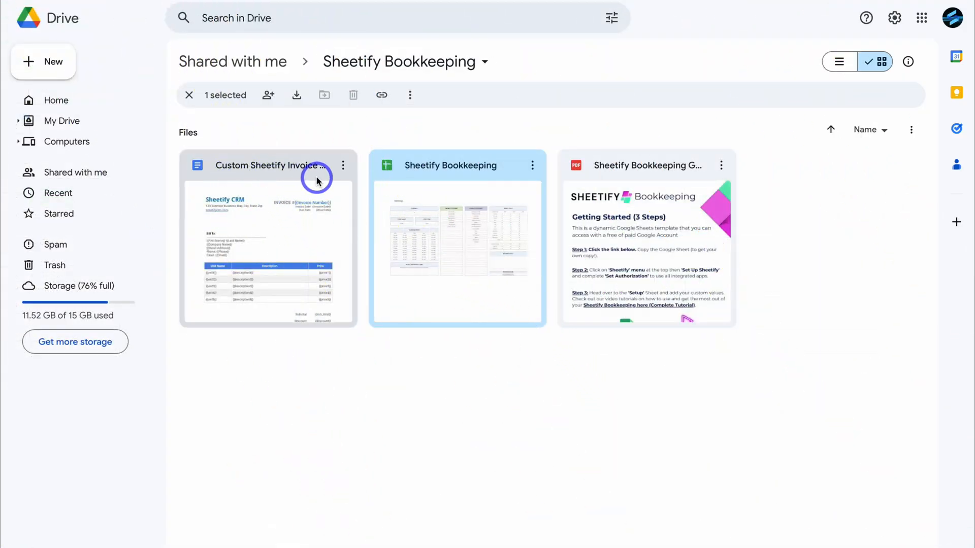
# Make a copy of the Custom Sheetify Invoice Template and open it from My Drive
pyautogui.click(342, 166)
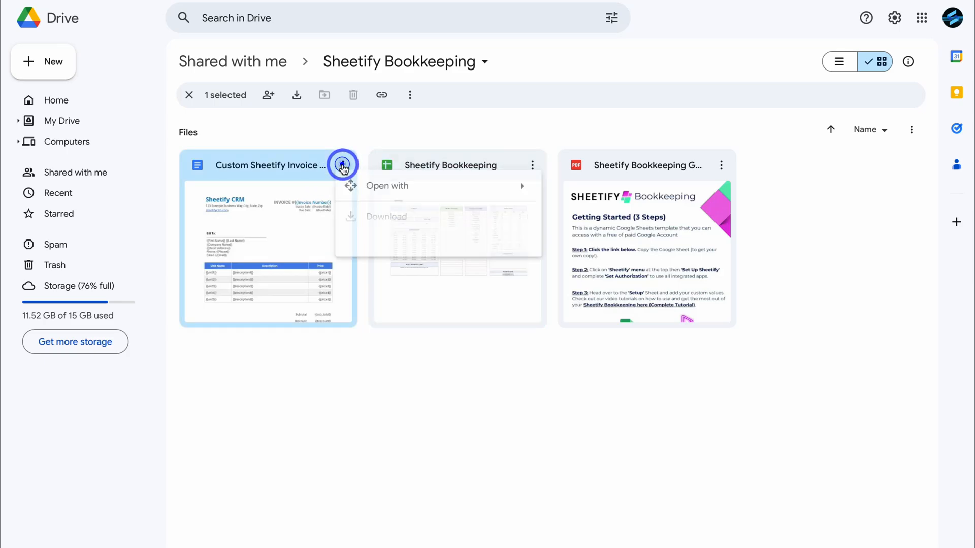
pyautogui.click(433, 265)
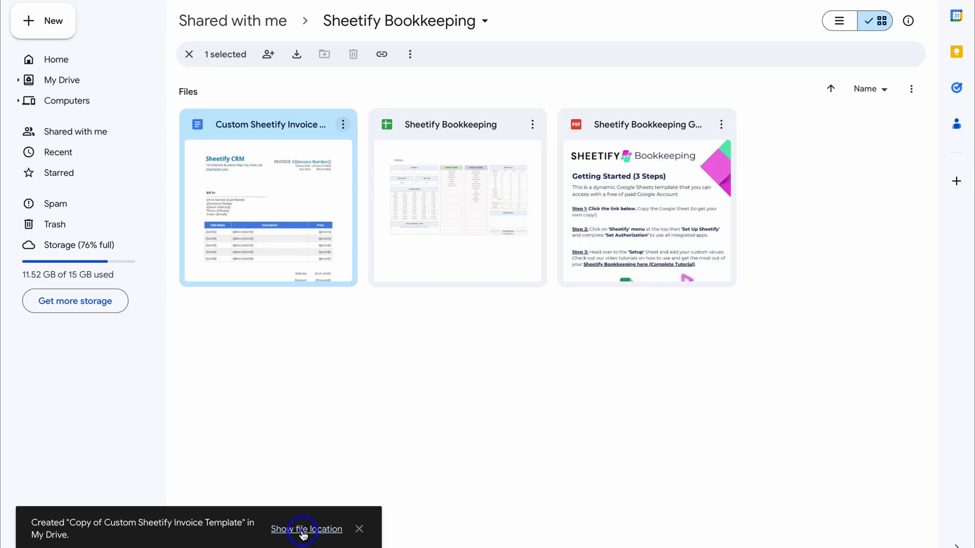
pyautogui.click(306, 529)
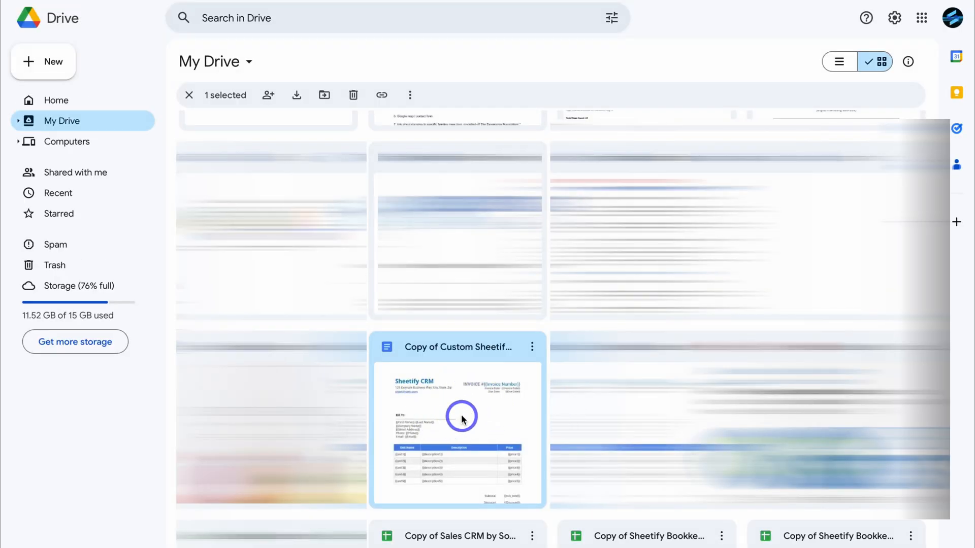
pyautogui.doubleClick(458, 424)
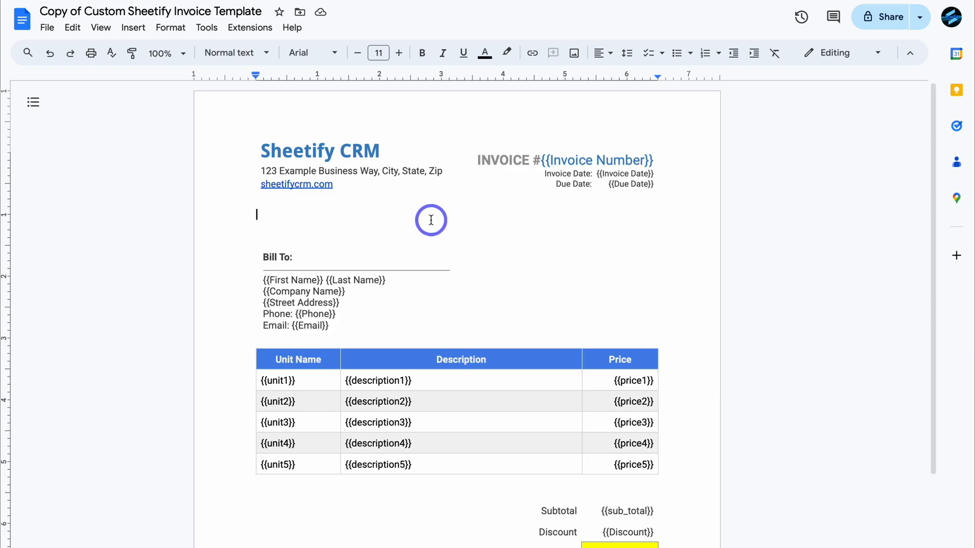
pyautogui.moveTo(422, 158)
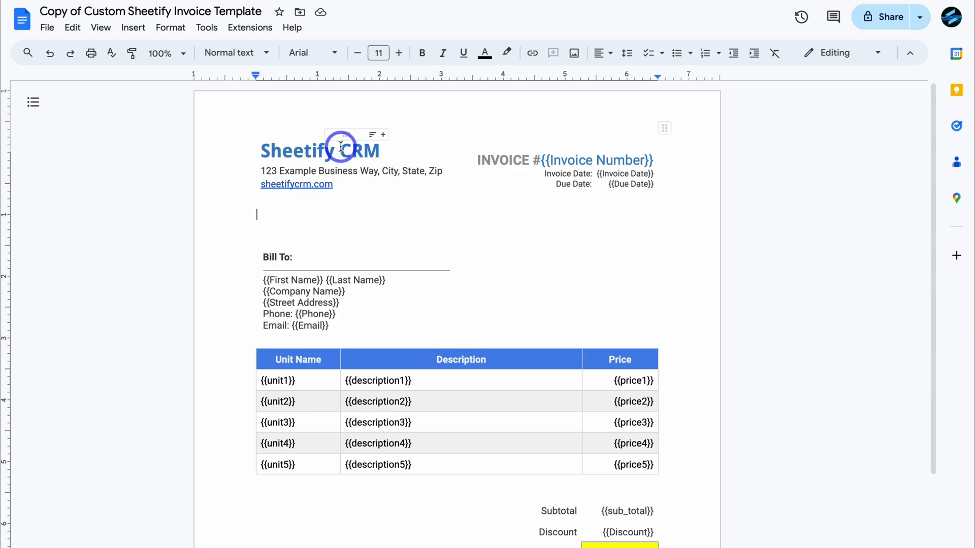
pyautogui.moveTo(345, 181)
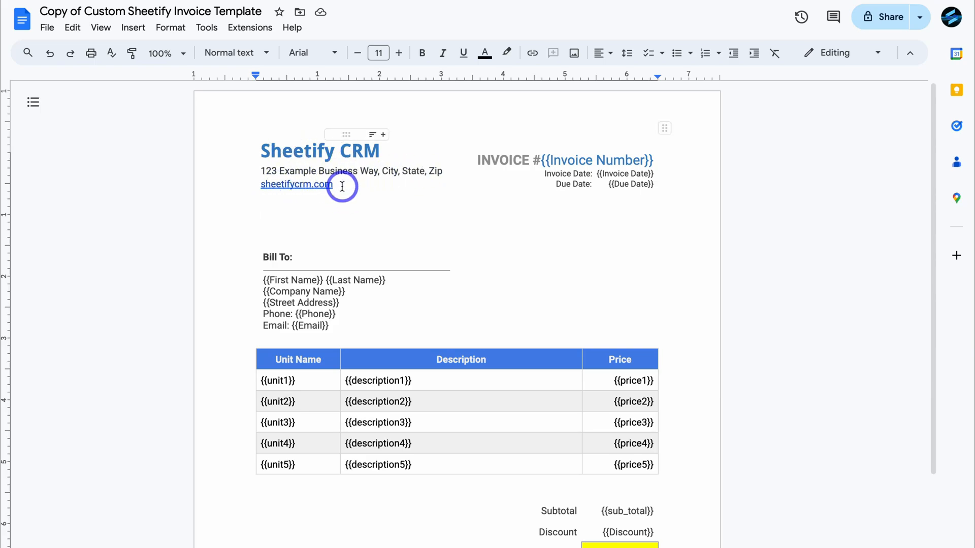
# Scroll through the template's placeholders and copy its document ID from the address bar
pyautogui.scroll(-3)
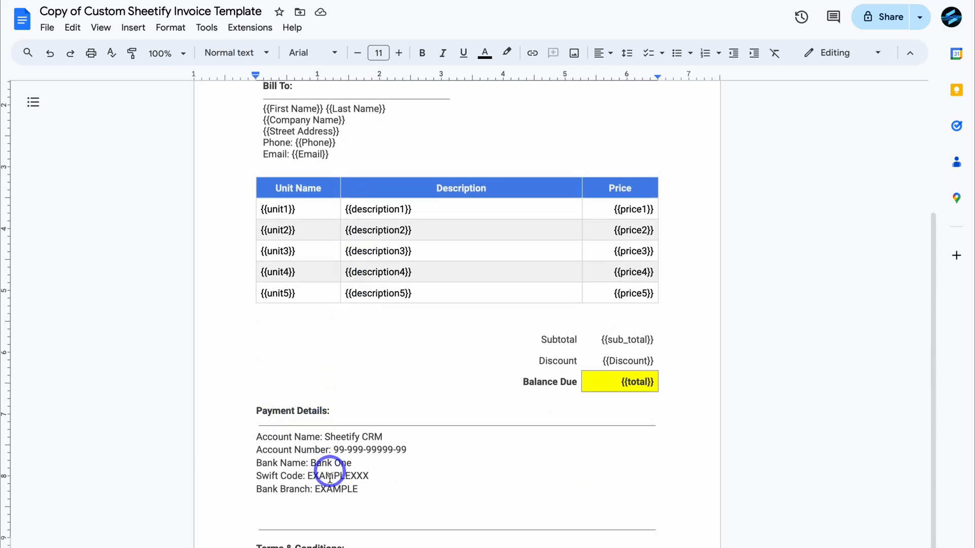
pyautogui.scroll(-3)
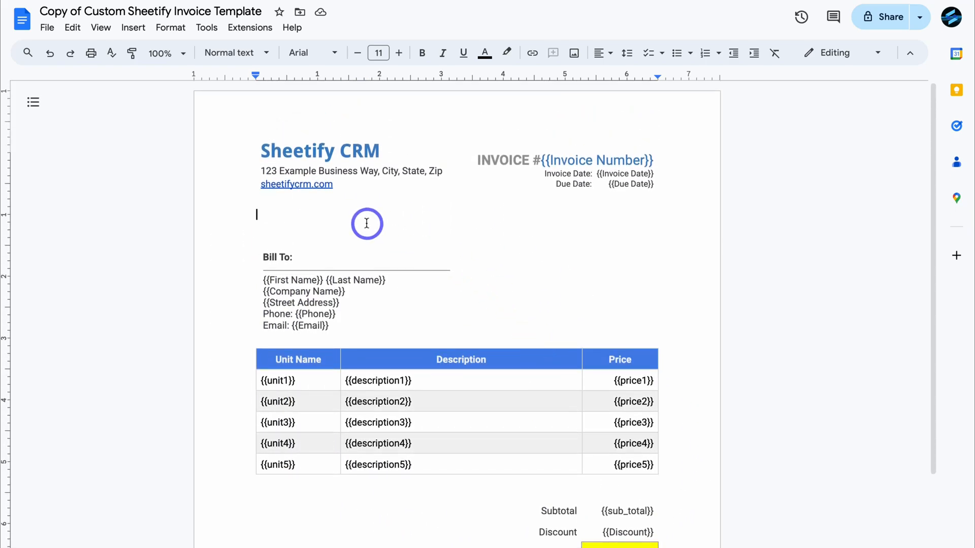
pyautogui.scroll(-3)
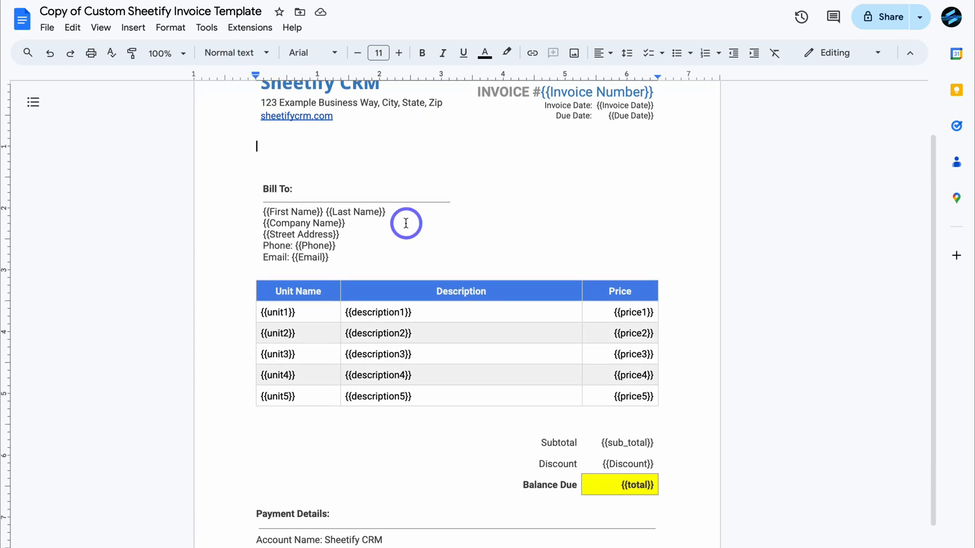
pyautogui.scroll(-3)
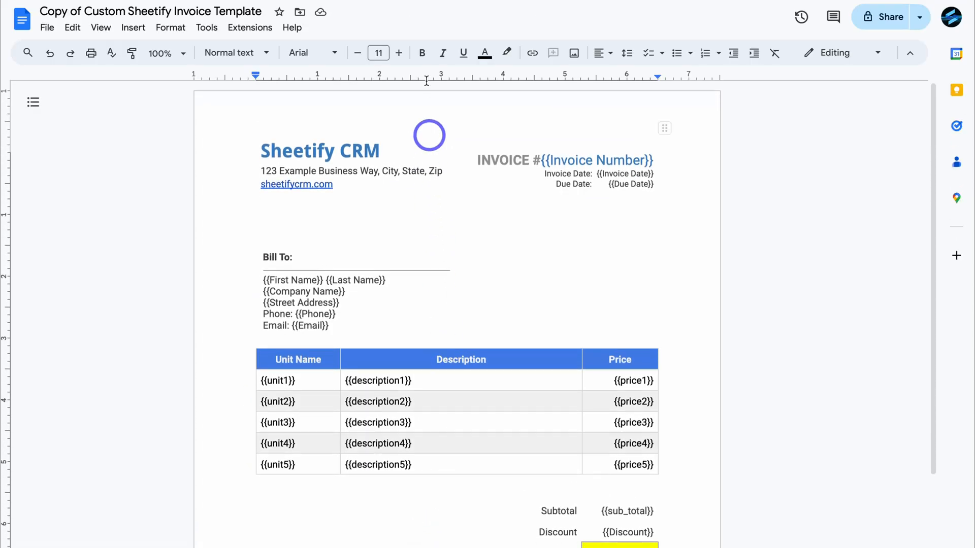
pyautogui.click(481, 14)
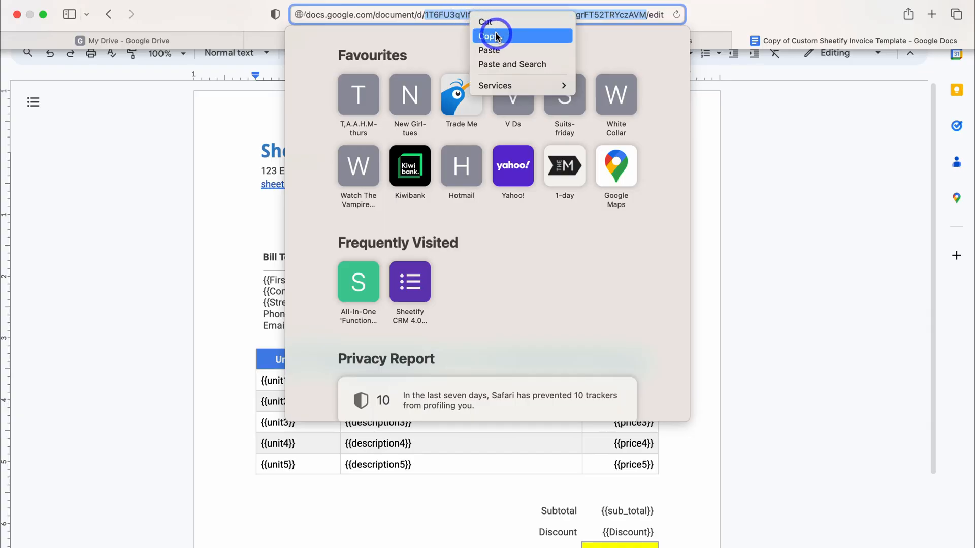
pyautogui.click(490, 36)
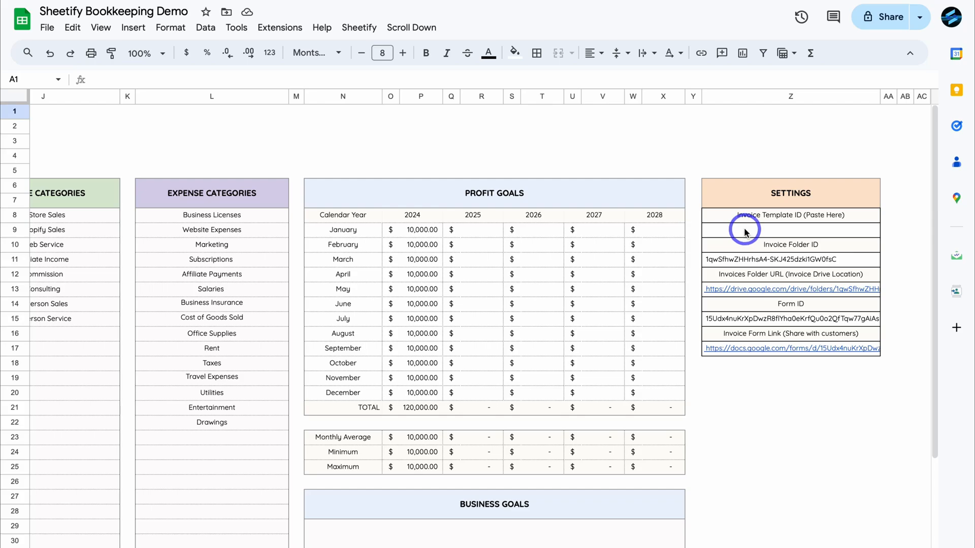
# Paste the template document ID into cell Z9, then follow the Invoice Form Link
pyautogui.rightClick(744, 230)
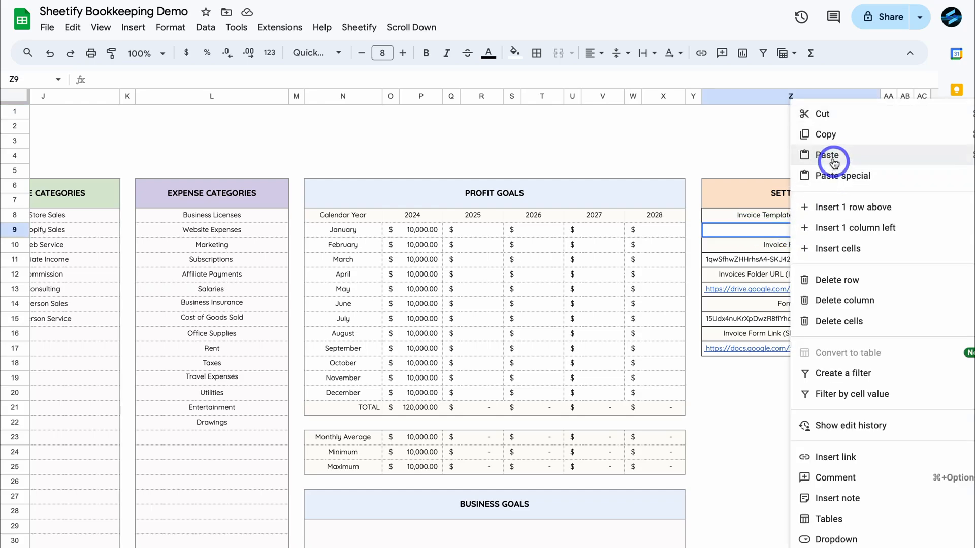
pyautogui.click(826, 154)
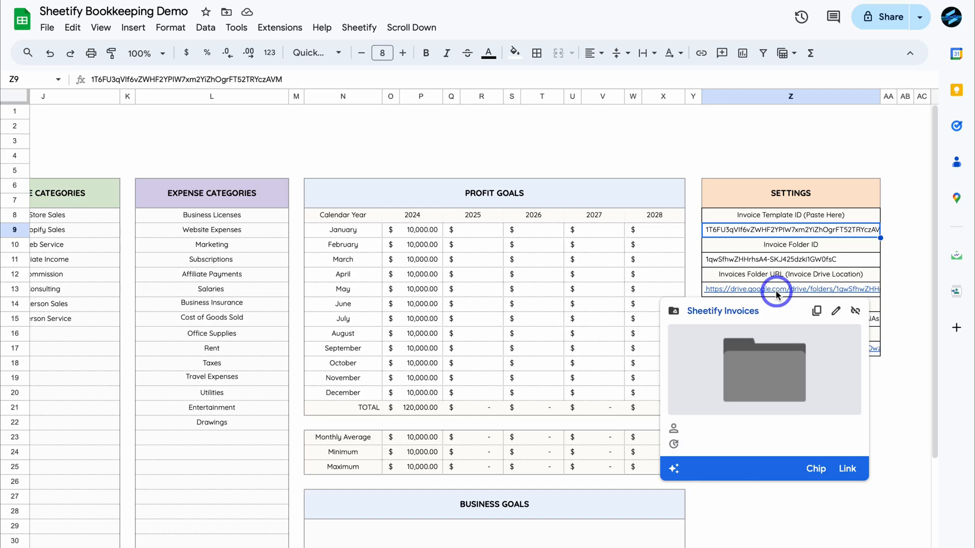
pyautogui.moveTo(781, 323)
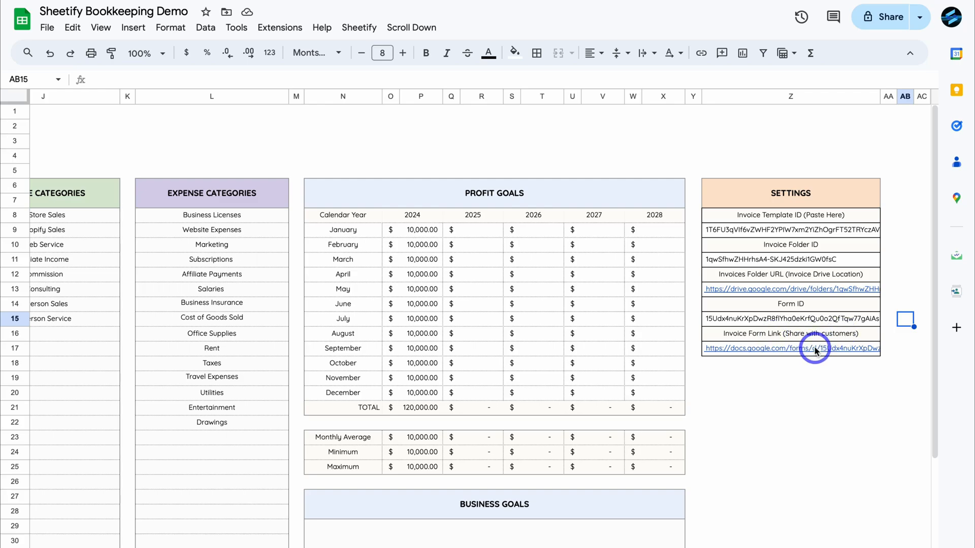
pyautogui.click(790, 349)
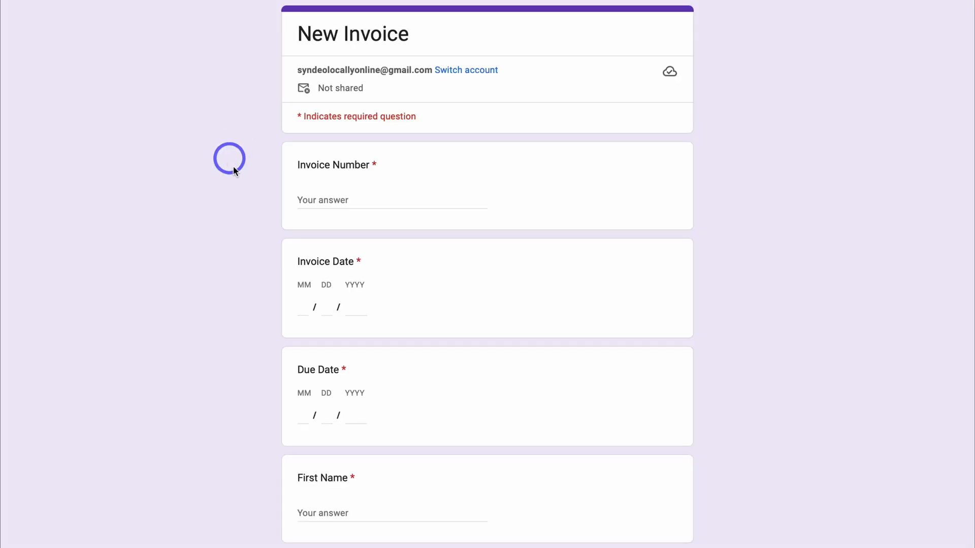
# Scroll through the empty New Invoice form's invoice, customer and line-item questions
pyautogui.scroll(-3)
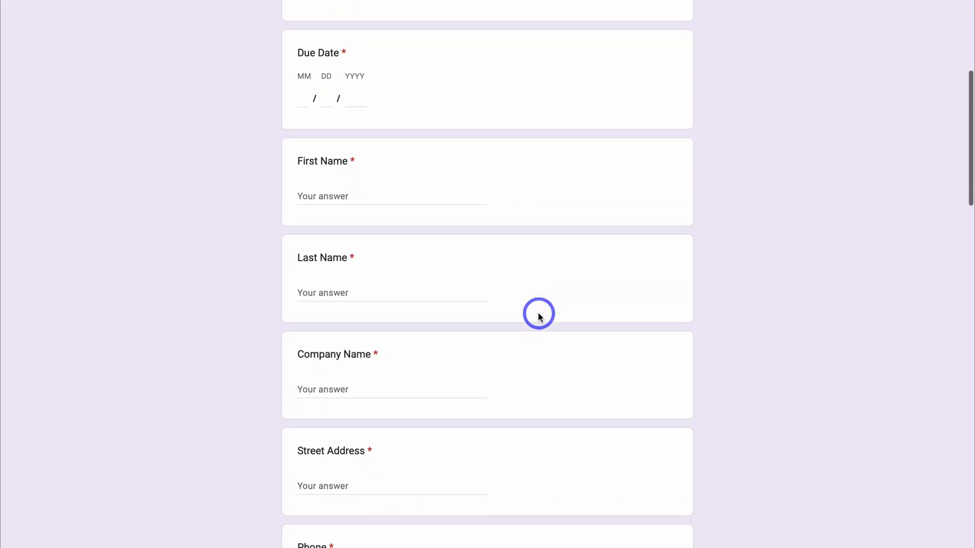
pyautogui.scroll(3)
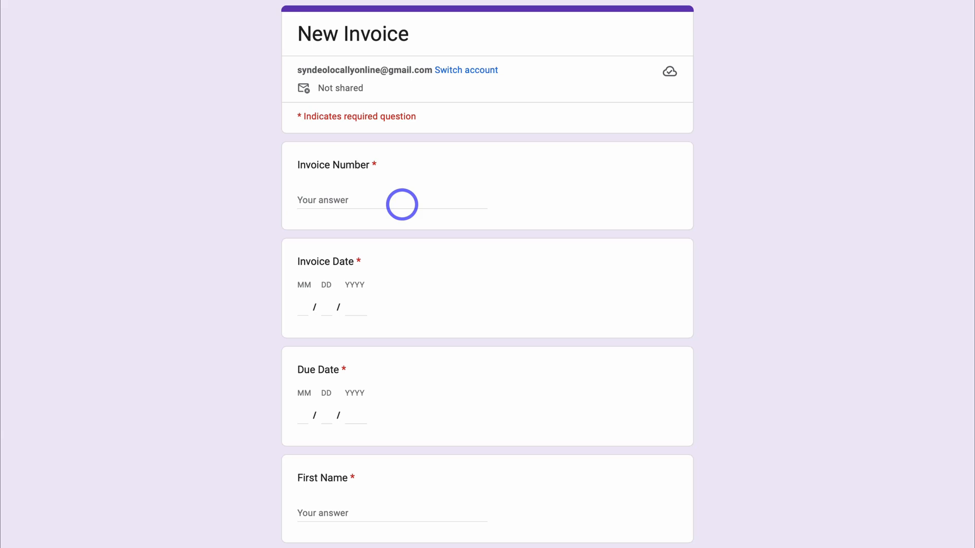
pyautogui.scroll(-3)
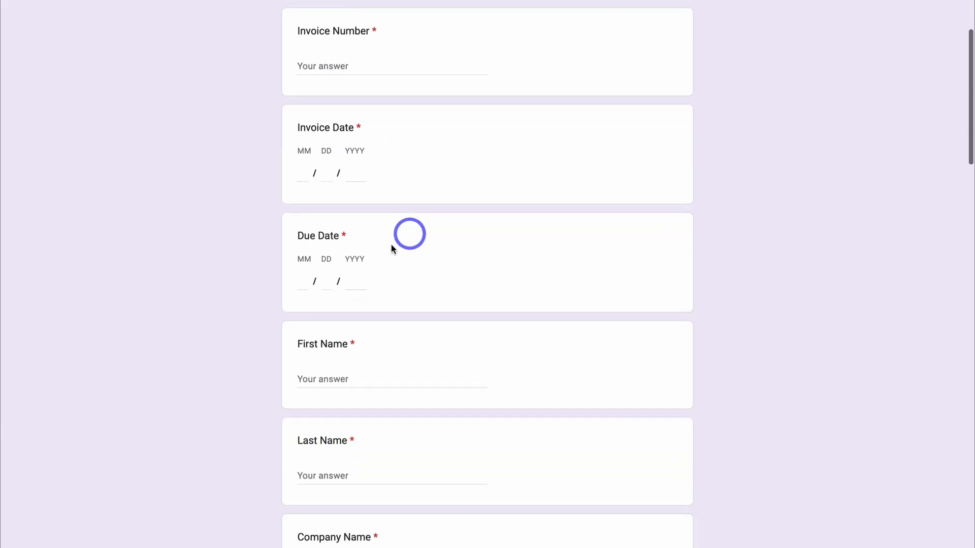
pyautogui.scroll(-3)
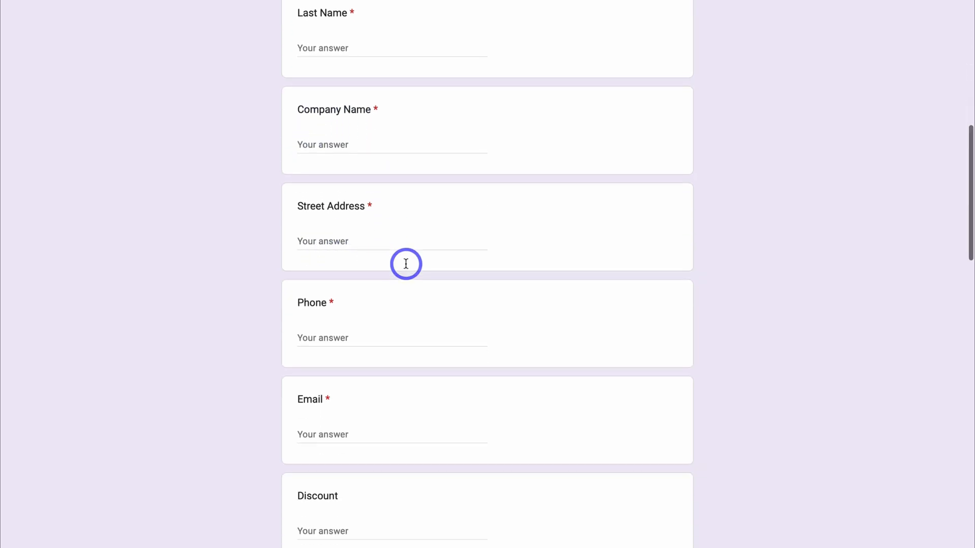
pyautogui.scroll(-3)
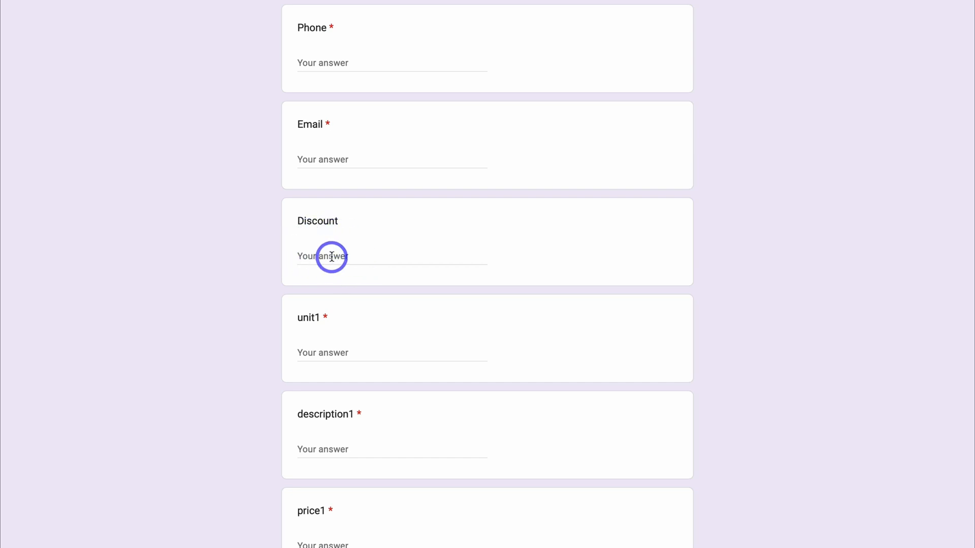
pyautogui.scroll(-3)
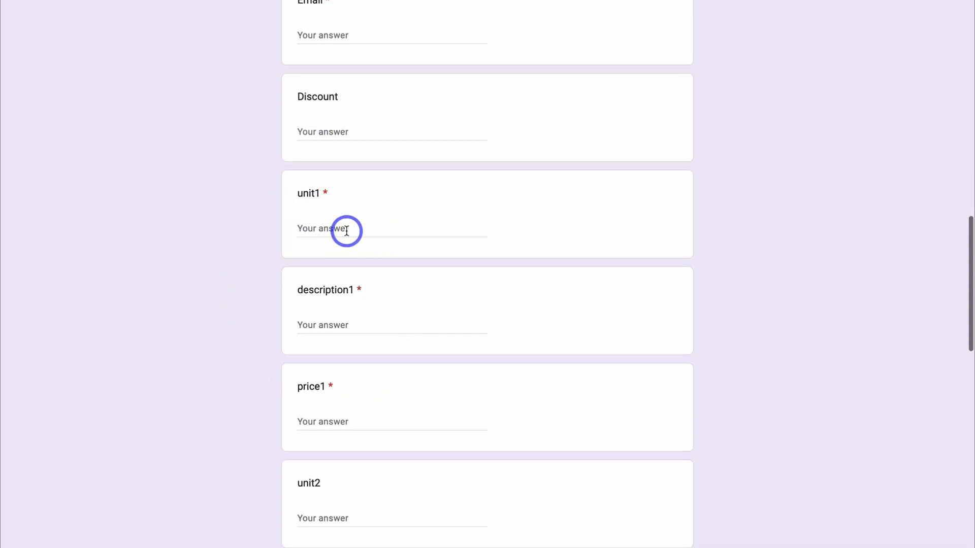
pyautogui.moveTo(321, 387)
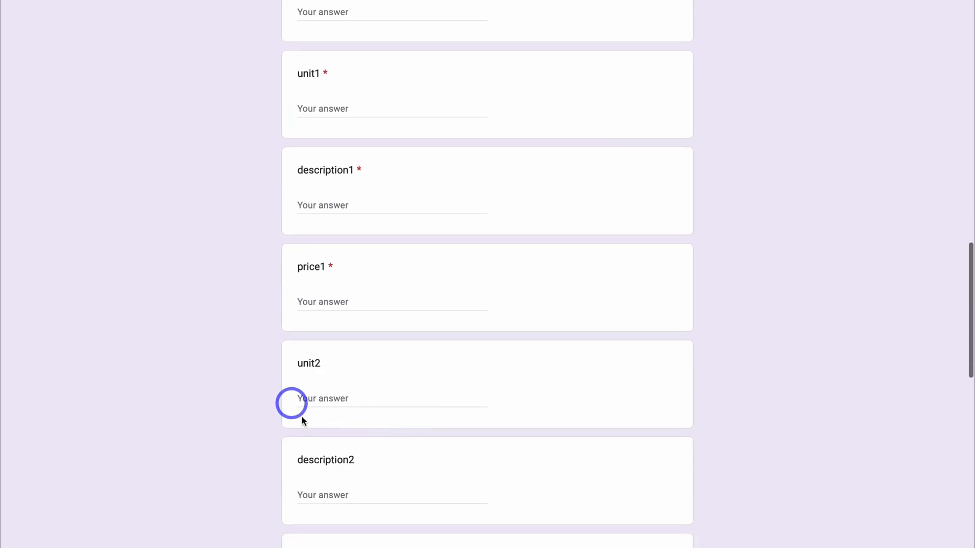
pyautogui.scroll(-3)
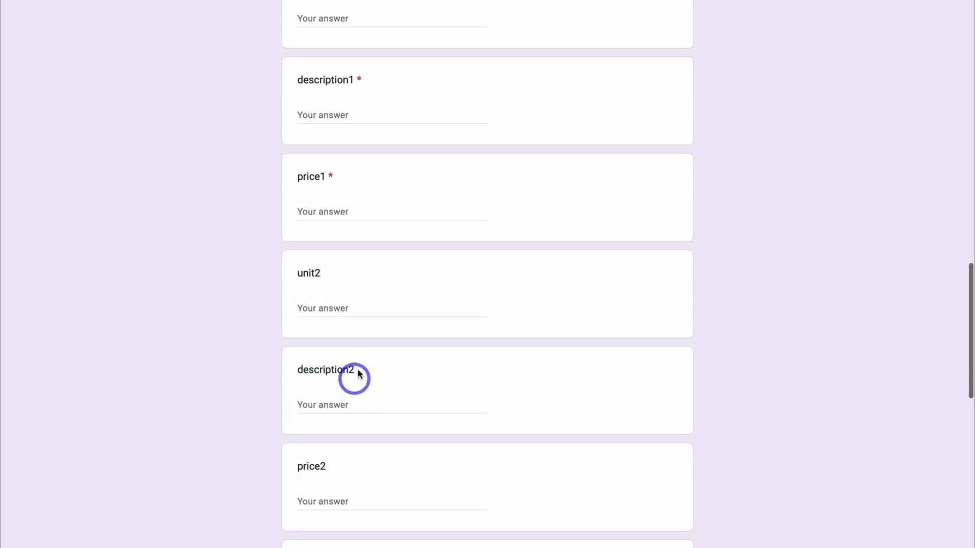
pyautogui.scroll(-3)
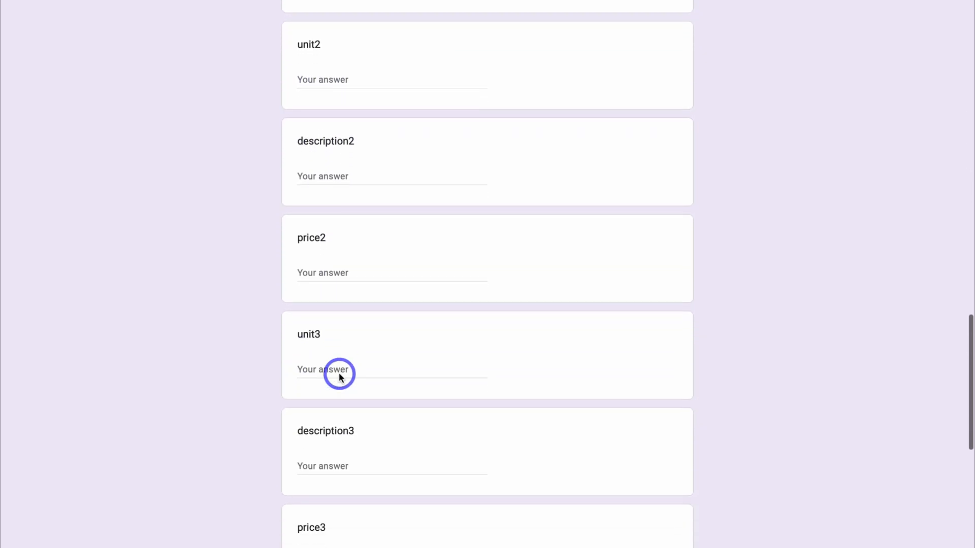
pyautogui.scroll(-3)
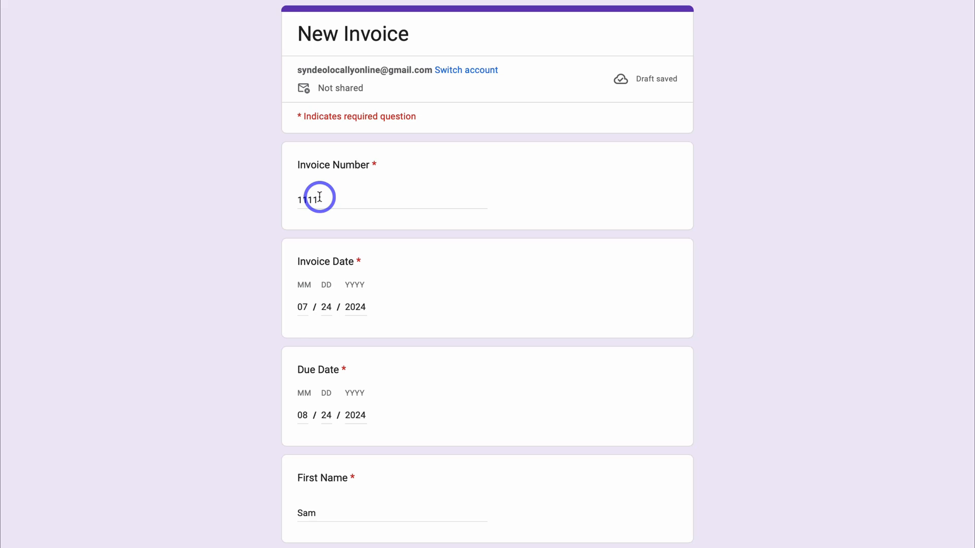
# Scroll past the filled discount and line-item rows and submit the invoice 1111 form
pyautogui.scroll(-3)
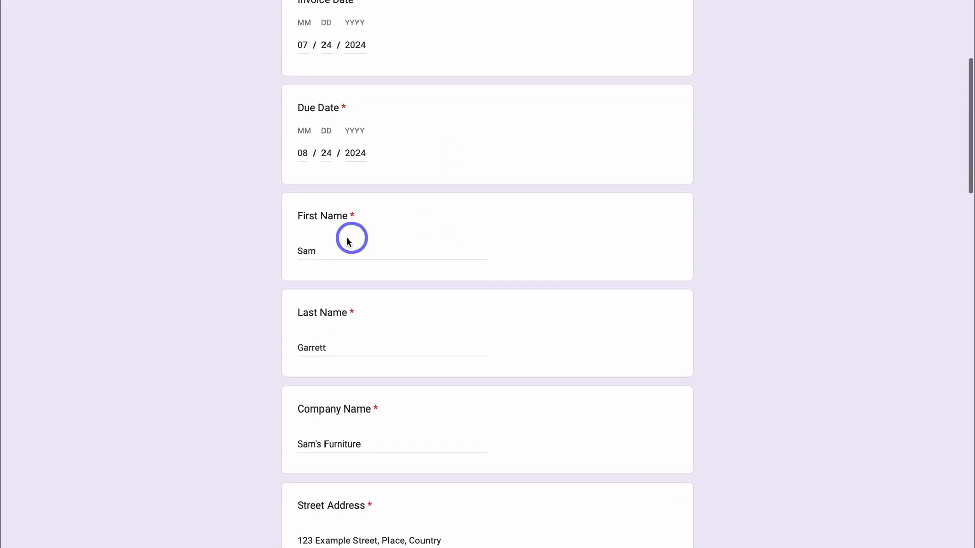
pyautogui.scroll(-3)
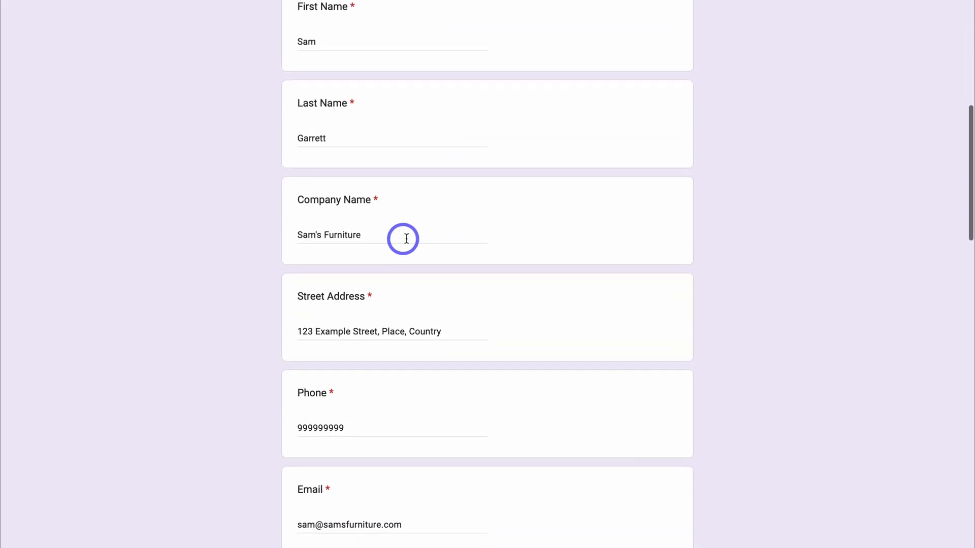
pyautogui.scroll(-3)
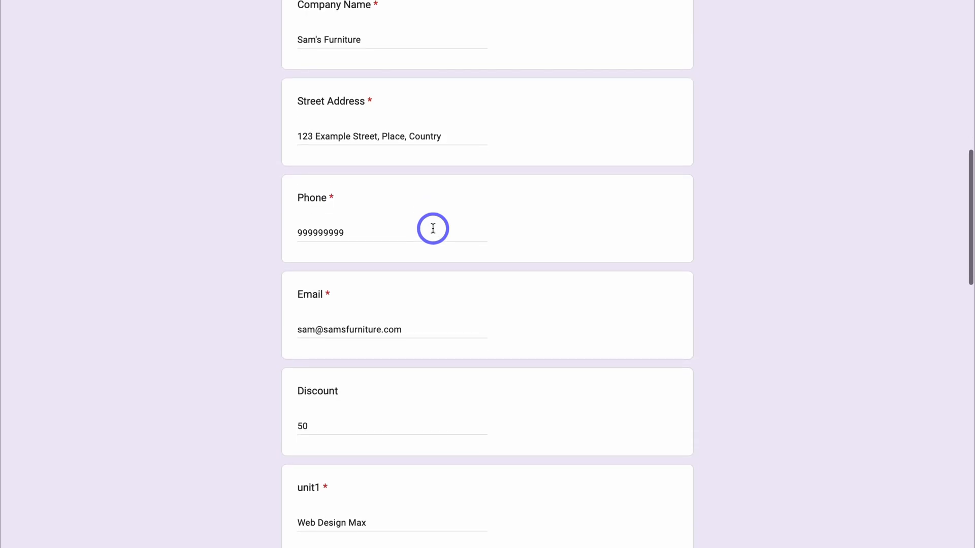
pyautogui.scroll(-3)
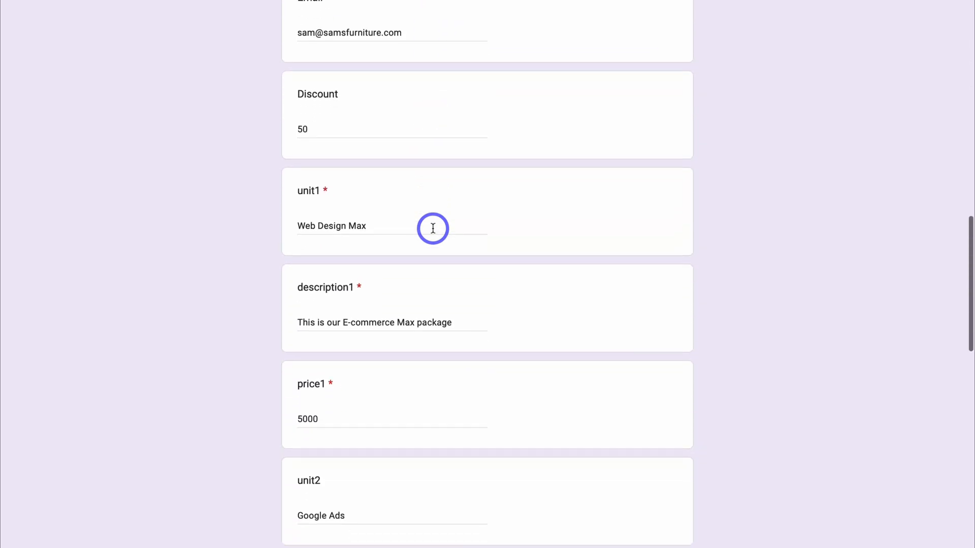
pyautogui.scroll(-3)
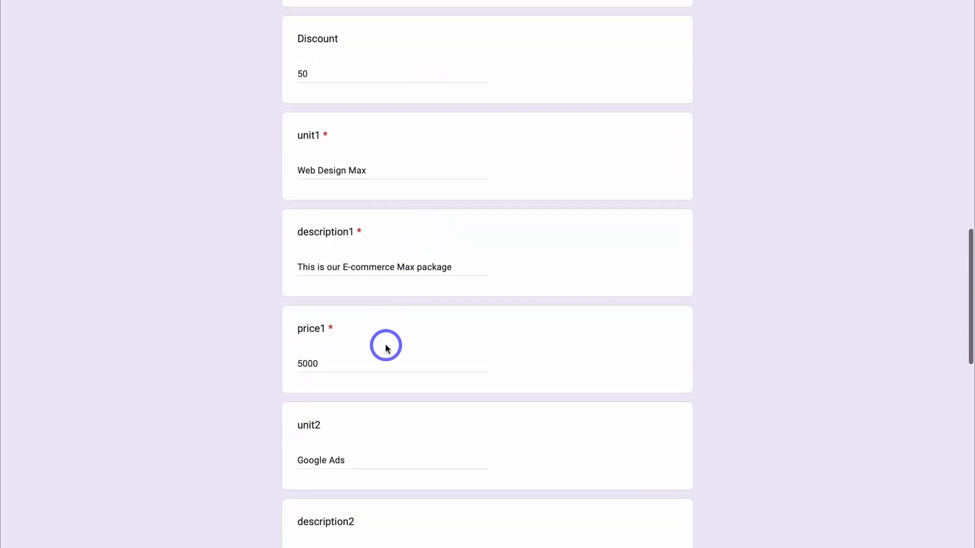
pyautogui.moveTo(339, 181)
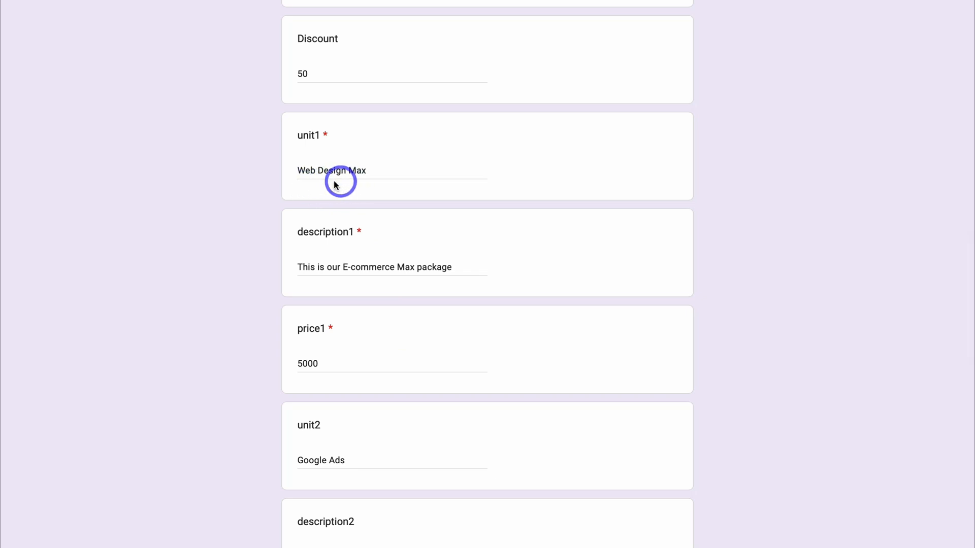
pyautogui.moveTo(375, 275)
pyautogui.write('900')
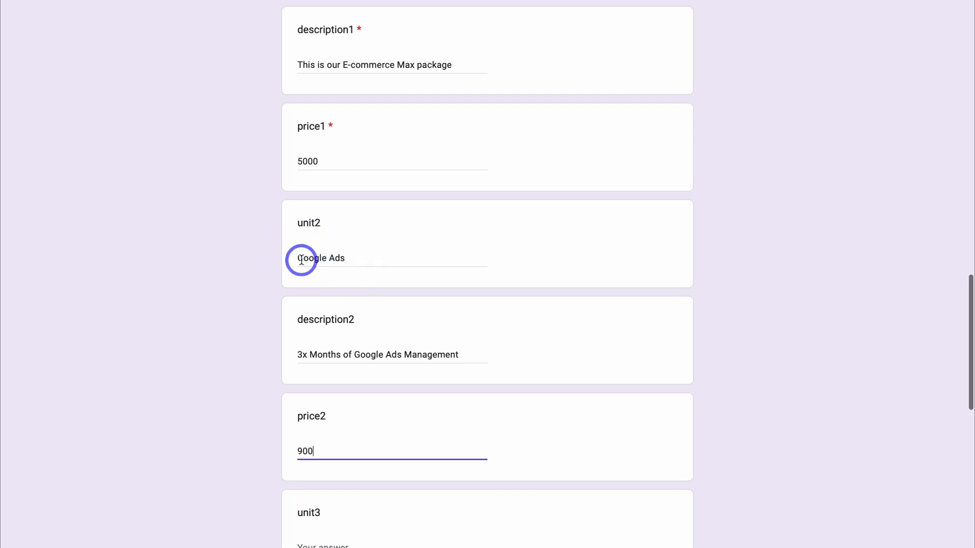
pyautogui.moveTo(305, 357)
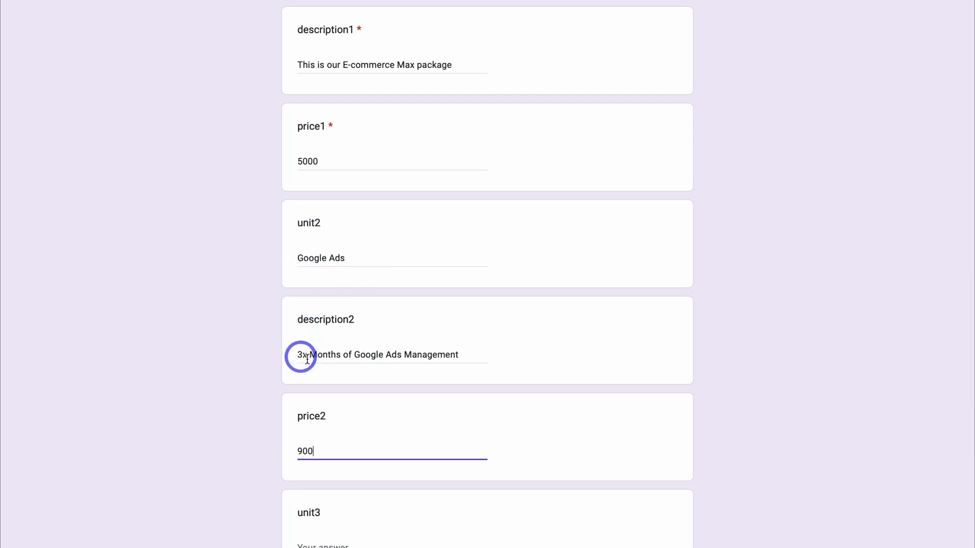
pyautogui.scroll(-3)
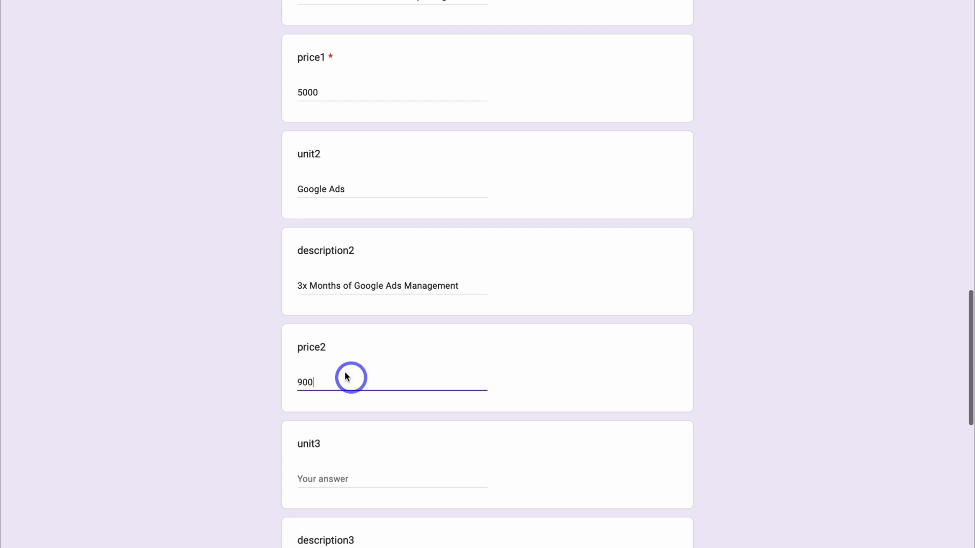
pyautogui.scroll(-3)
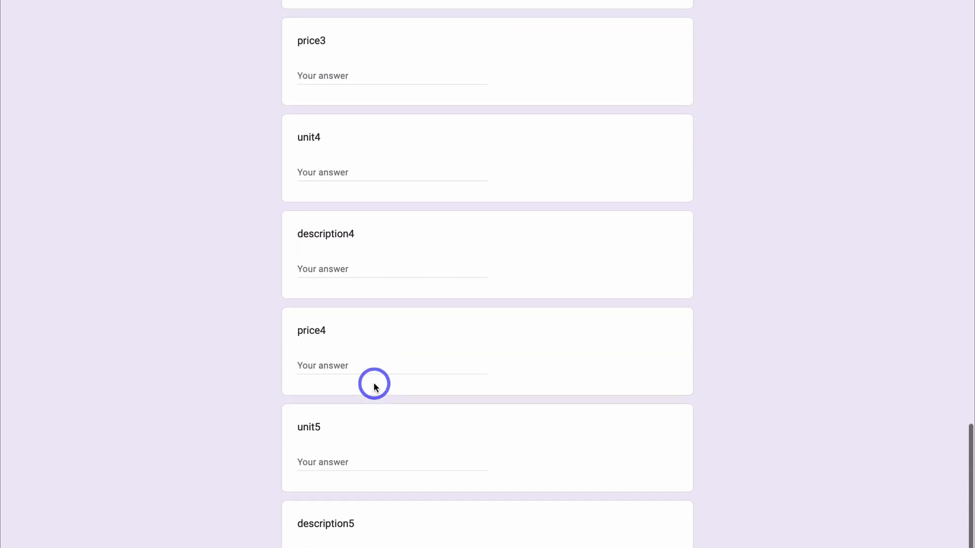
pyautogui.scroll(-3)
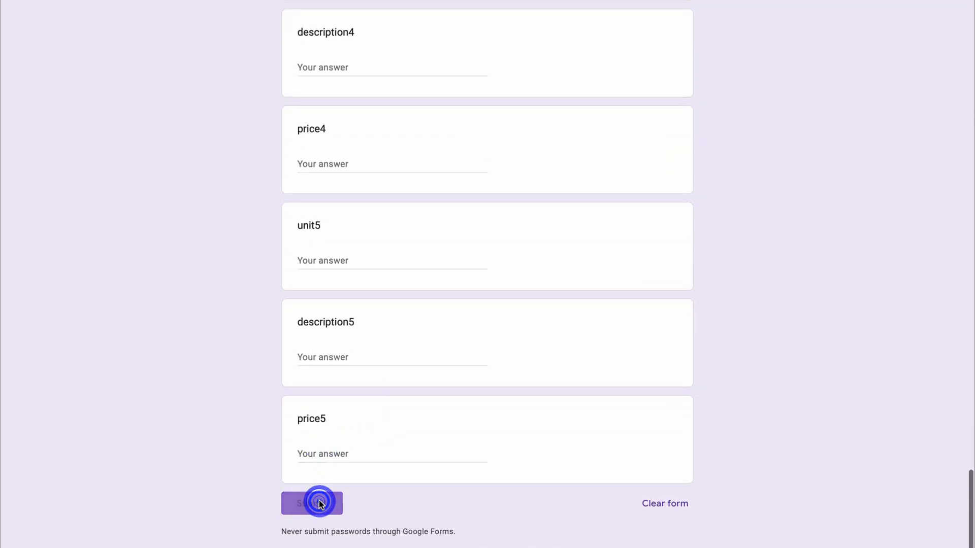
pyautogui.click(312, 502)
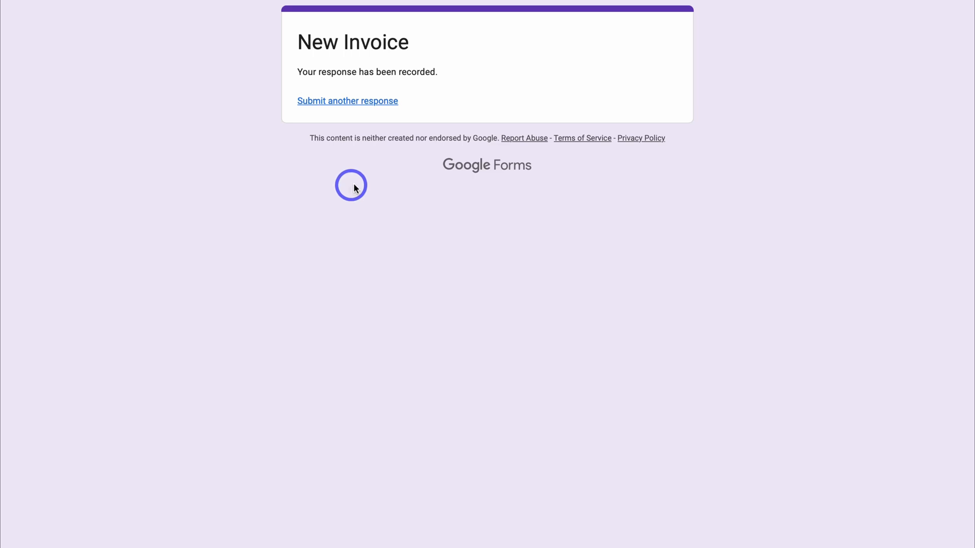
pyautogui.moveTo(308, 110)
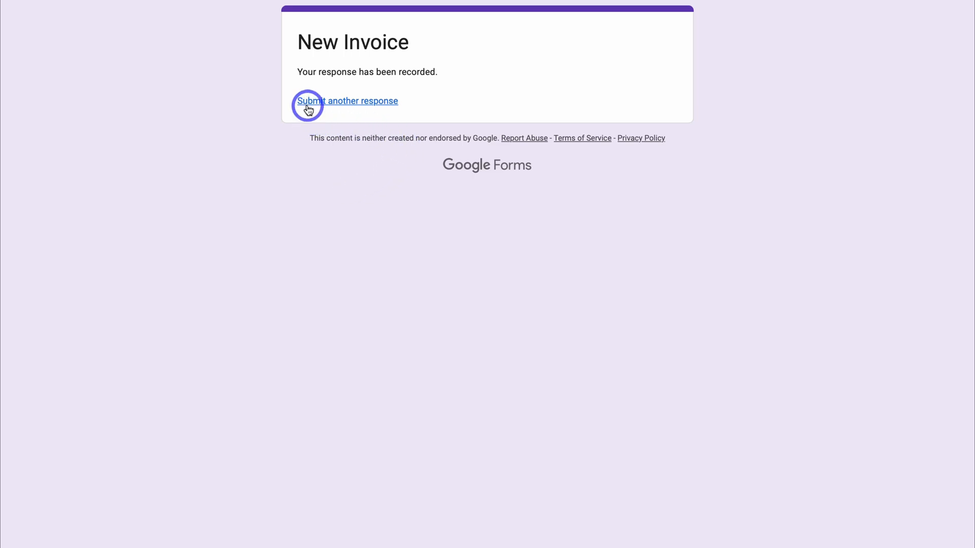
pyautogui.moveTo(474, 110)
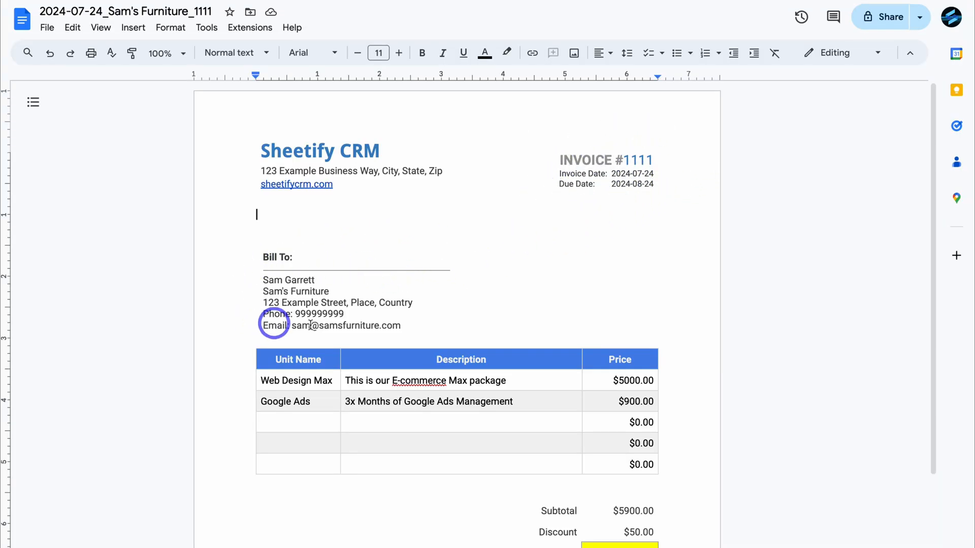
pyautogui.moveTo(291, 385)
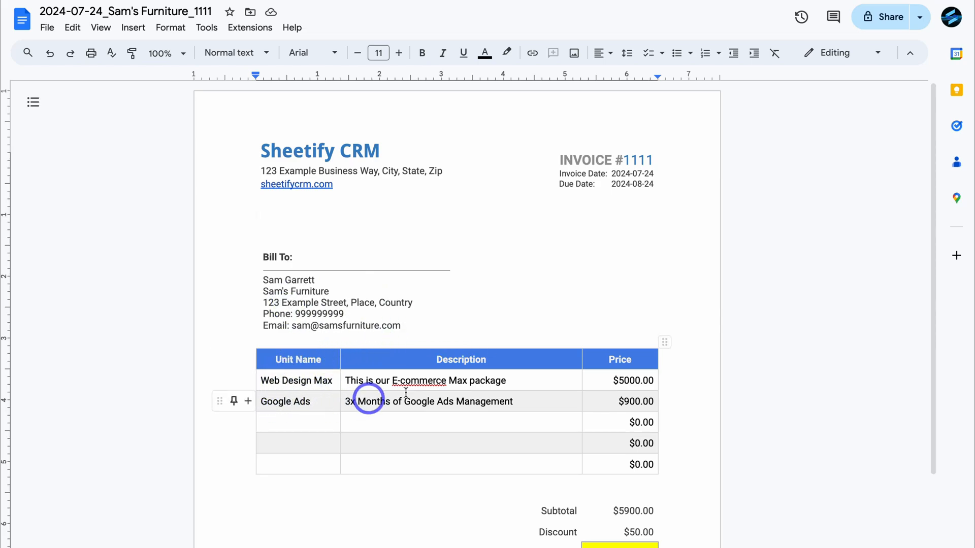
pyautogui.moveTo(607, 381)
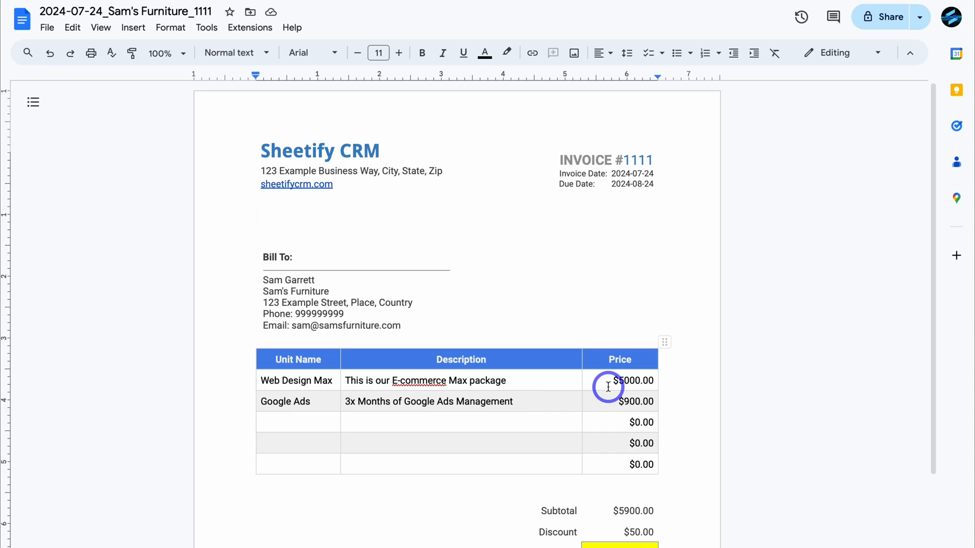
# Scroll through invoice #1111 with its $5900.00 subtotal and choose an item from the File menu
pyautogui.scroll(-3)
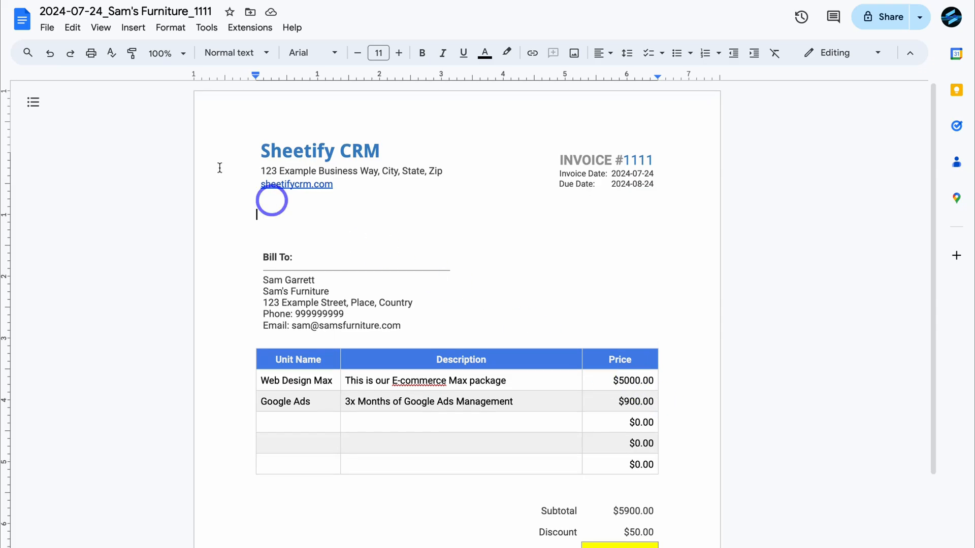
pyautogui.click(46, 27)
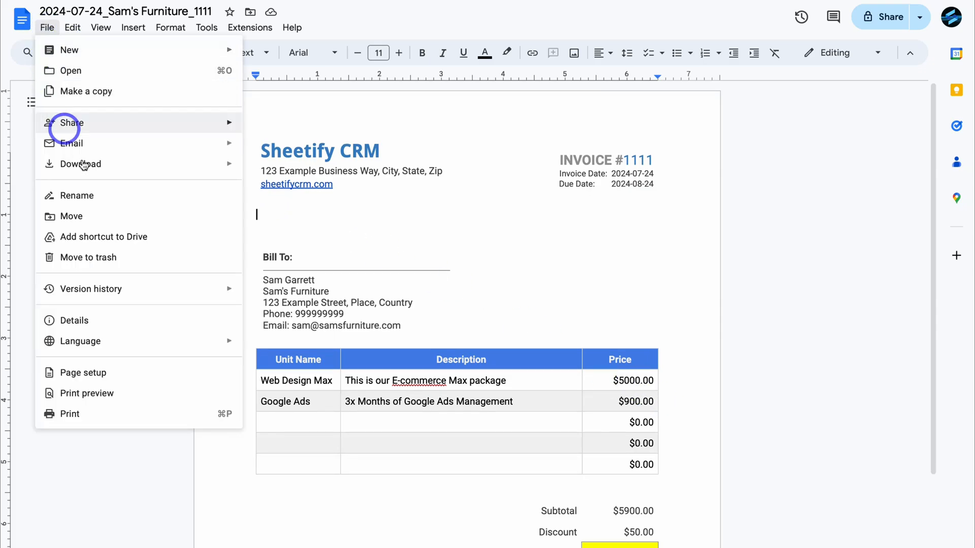
pyautogui.click(80, 163)
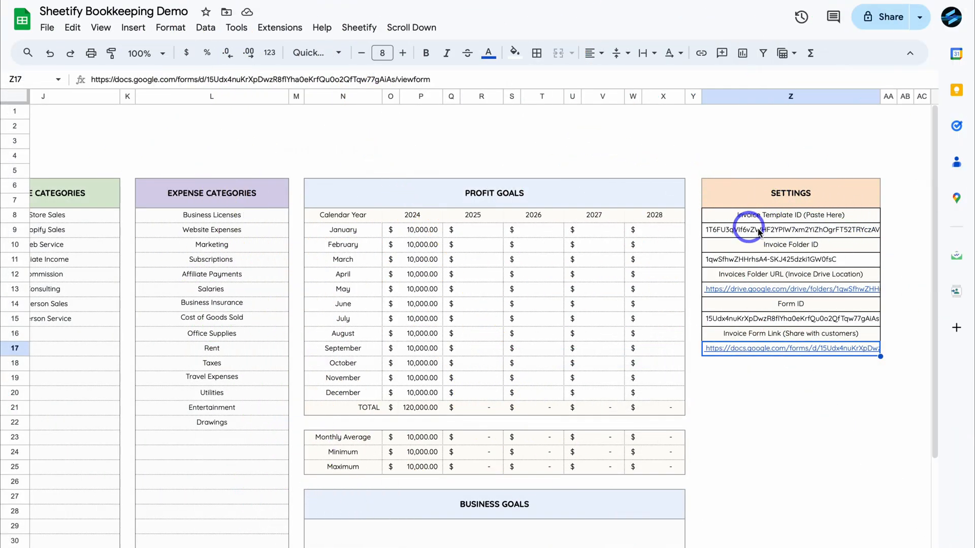
pyautogui.moveTo(828, 226)
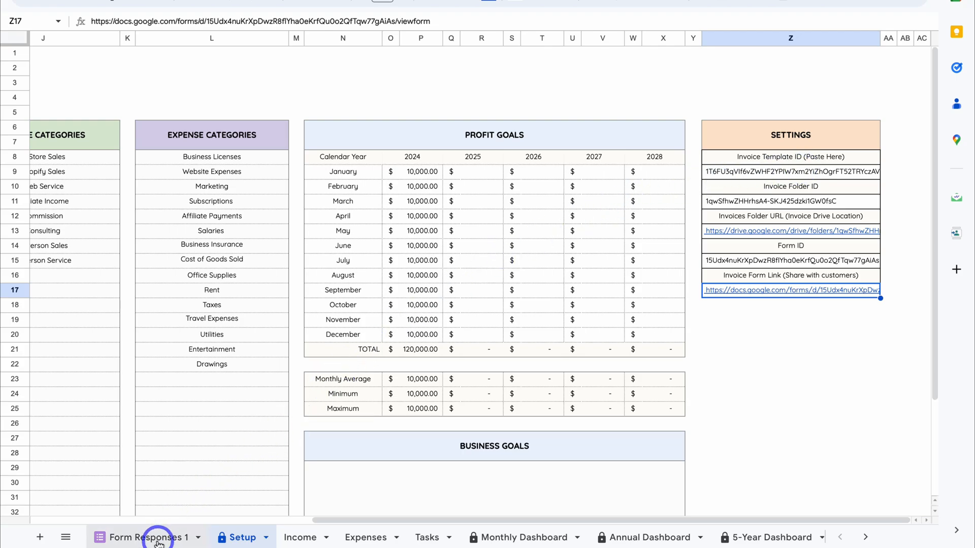
# Review the invoice 1111 response row on Form Responses 1, then hide that sheet
pyautogui.click(151, 537)
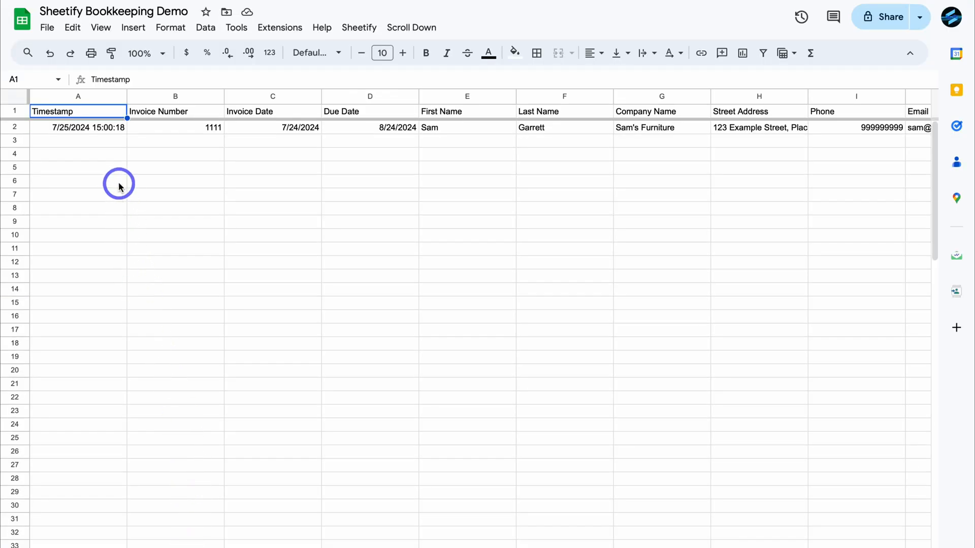
pyautogui.hscroll(3)
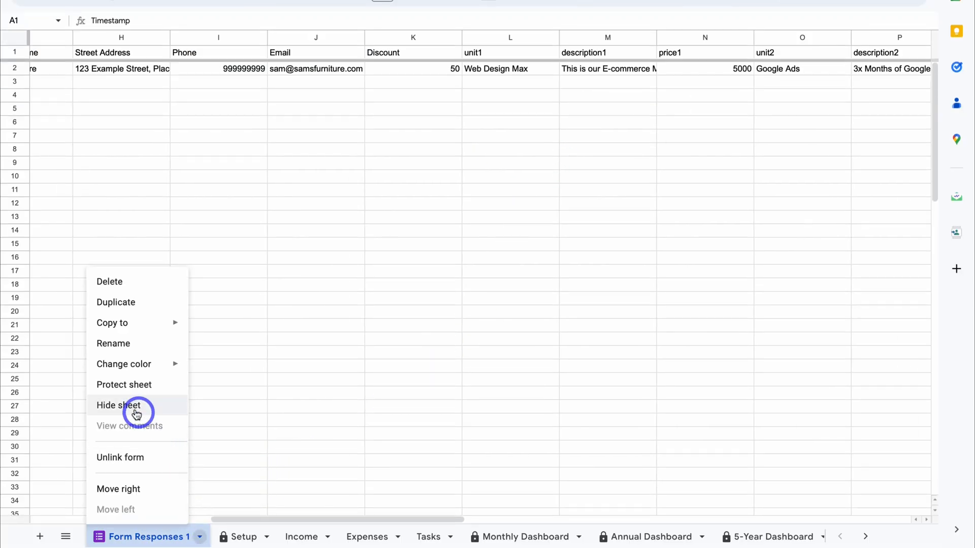
pyautogui.click(118, 405)
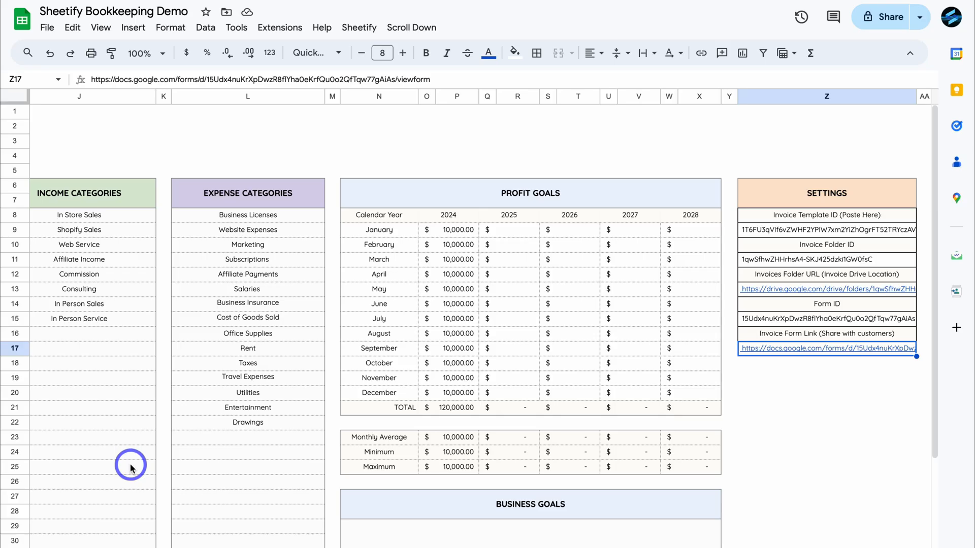